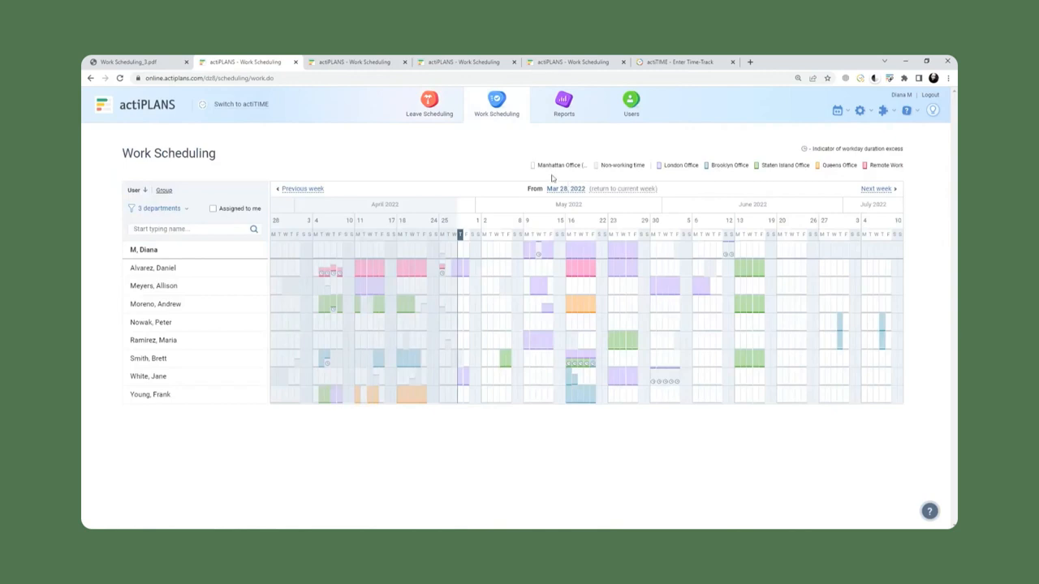
mouse_move(399, 373)
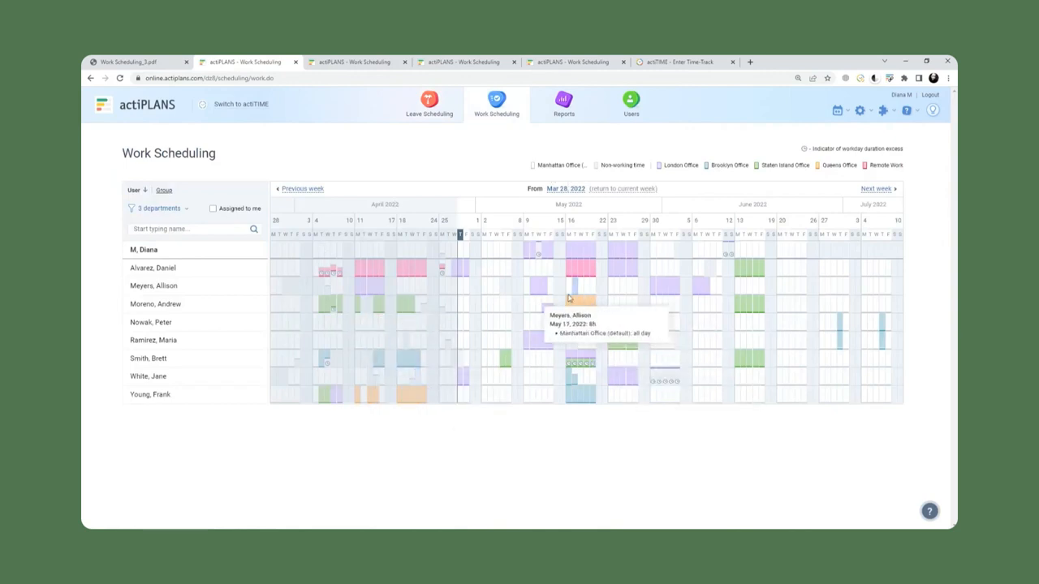
mouse_move(582, 271)
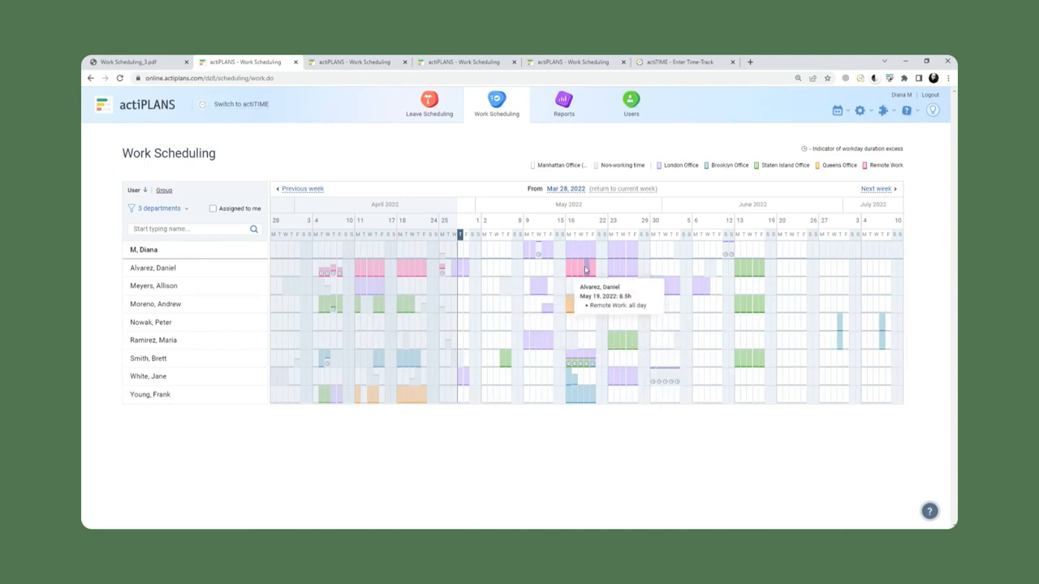
mouse_move(669, 191)
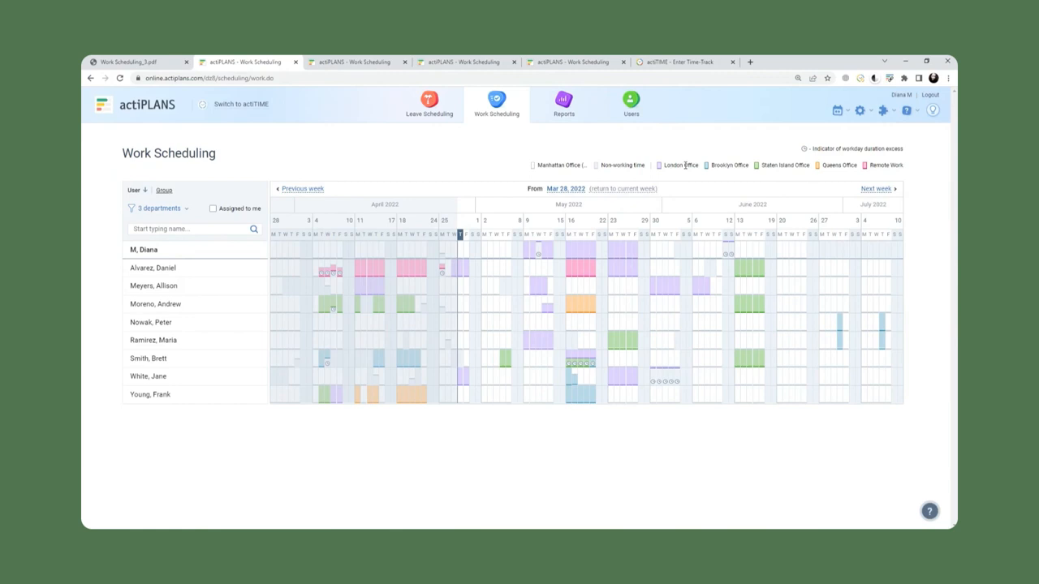
mouse_move(677, 185)
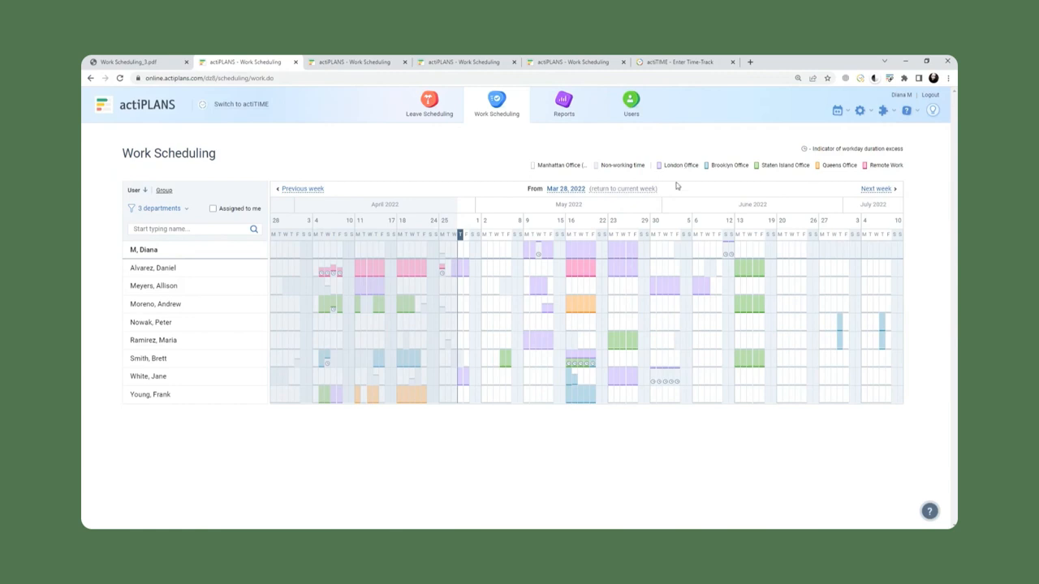
mouse_move(659, 171)
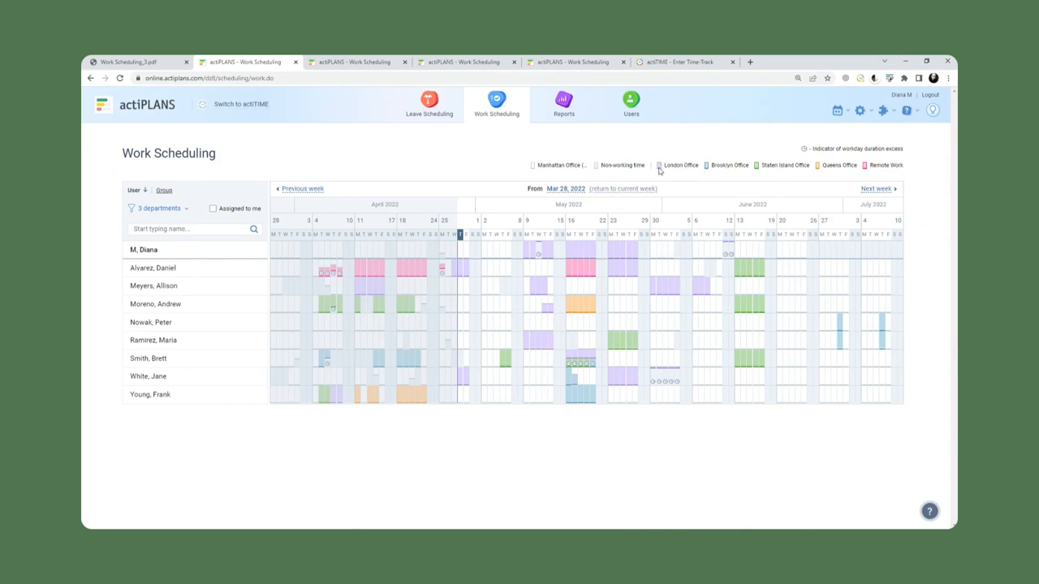
mouse_move(721, 173)
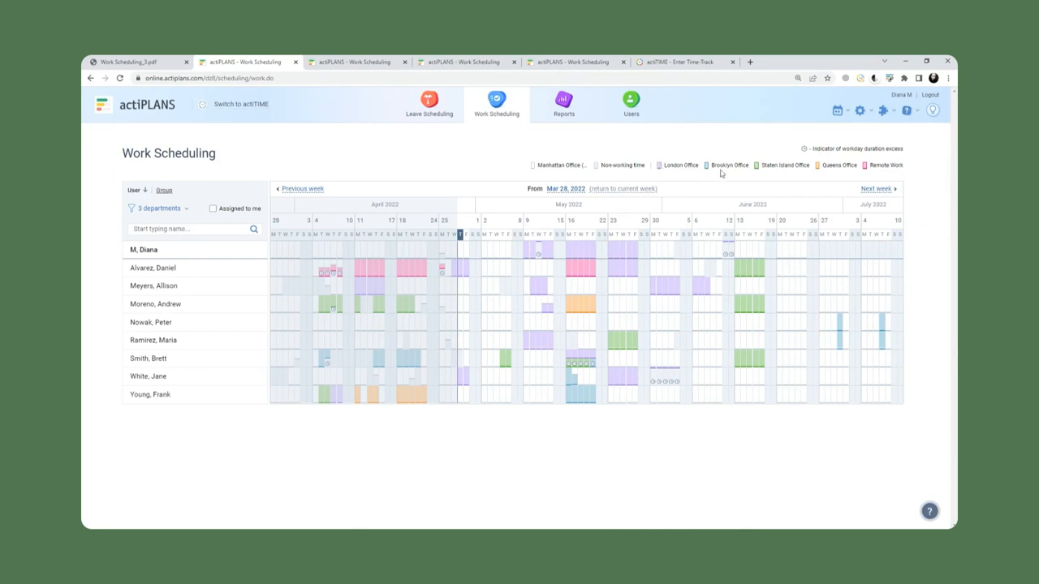
mouse_move(776, 167)
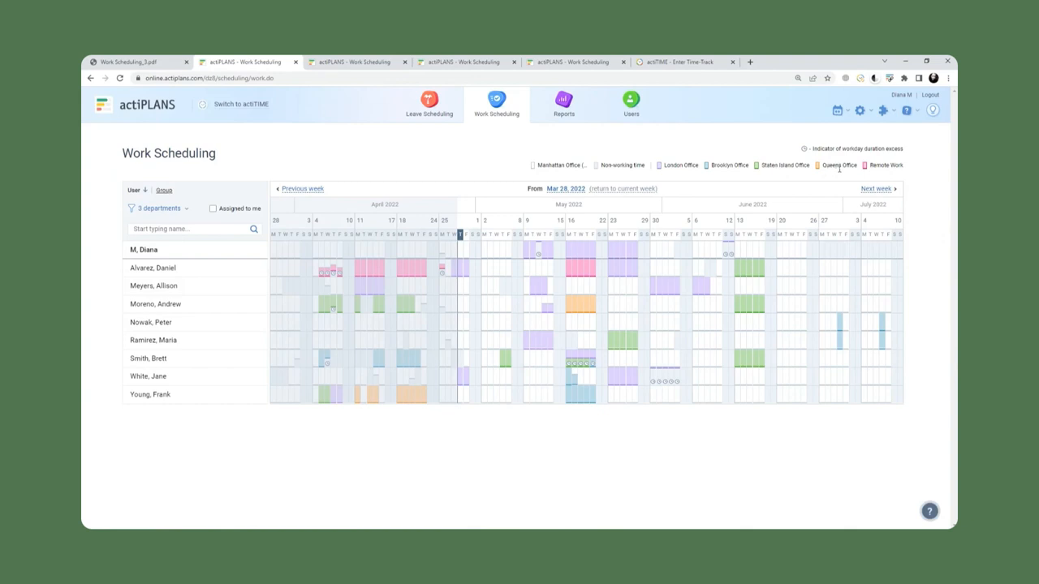
mouse_move(889, 191)
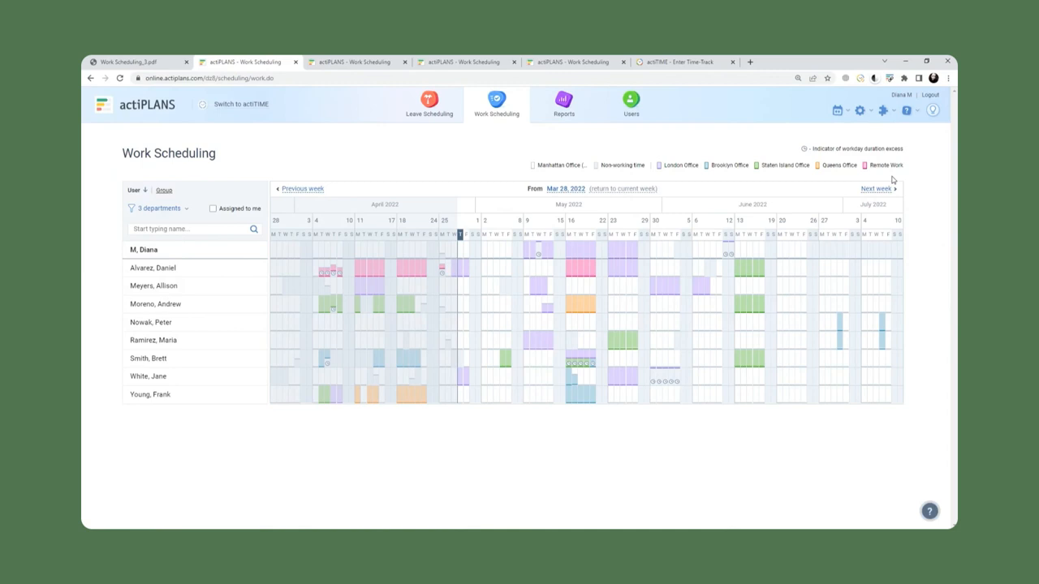
mouse_move(591, 209)
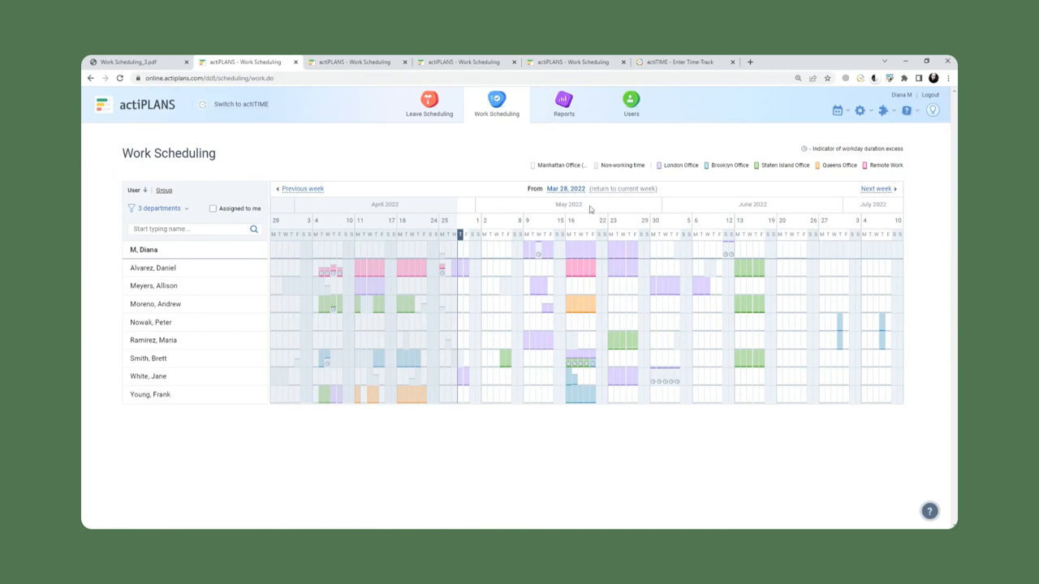
mouse_move(560, 340)
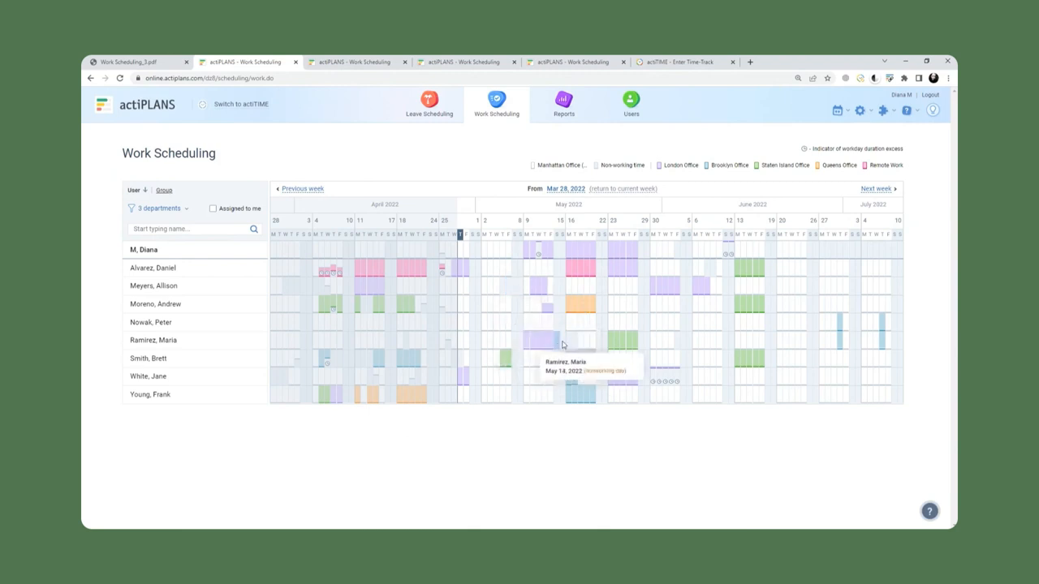
mouse_move(632, 318)
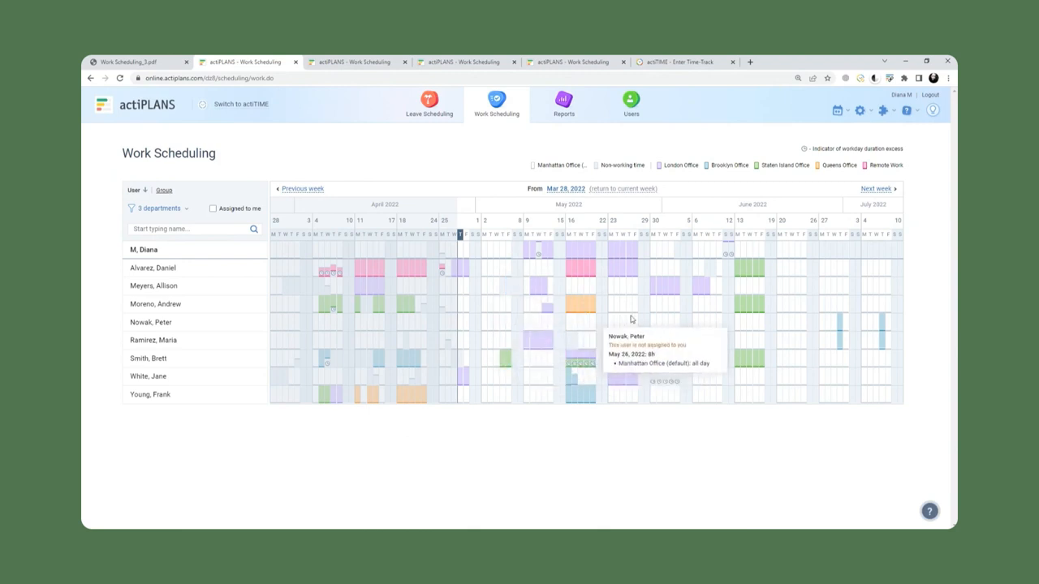
mouse_move(616, 270)
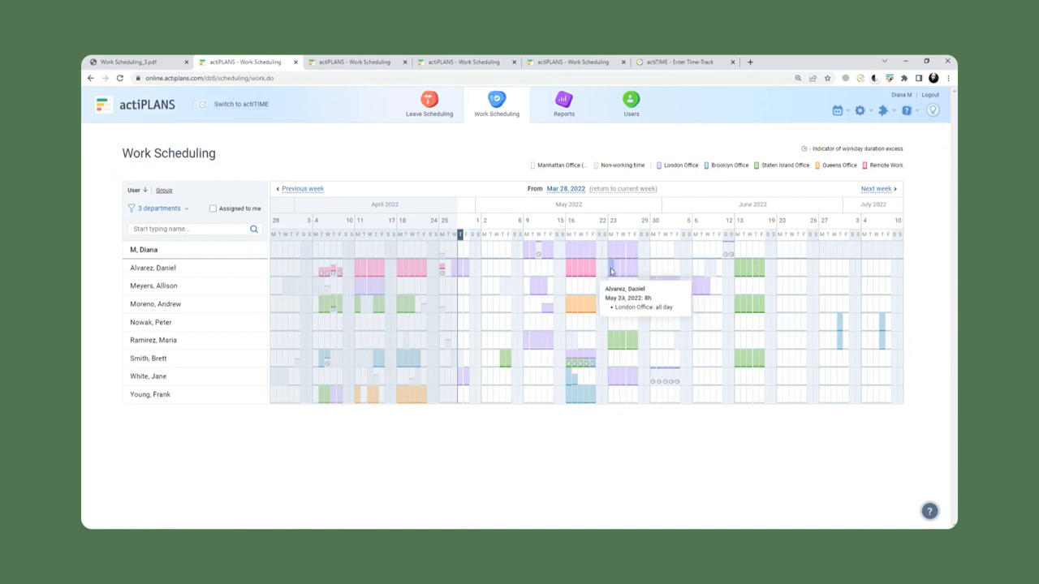
mouse_move(740, 290)
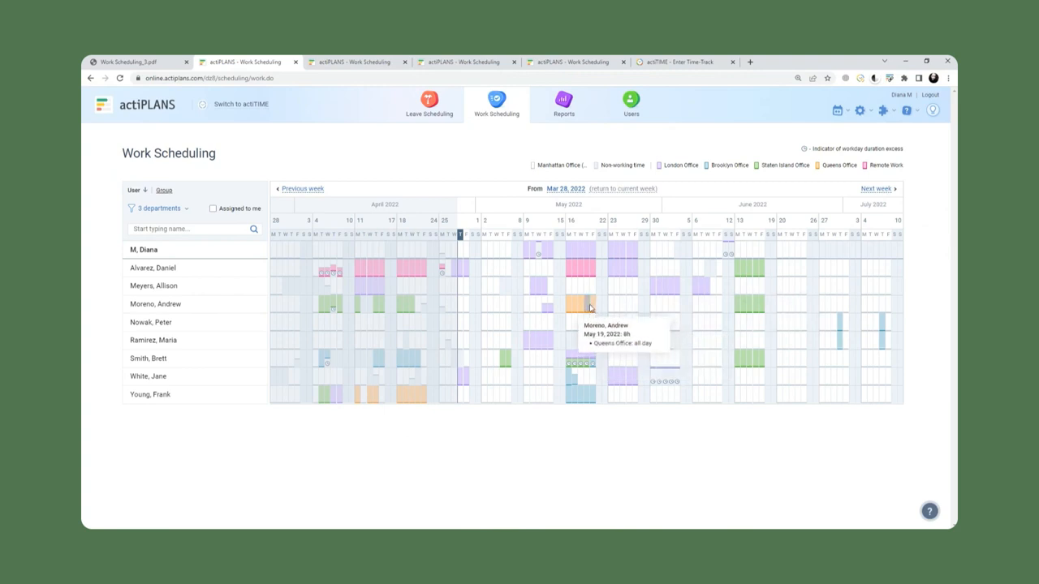
mouse_move(582, 293)
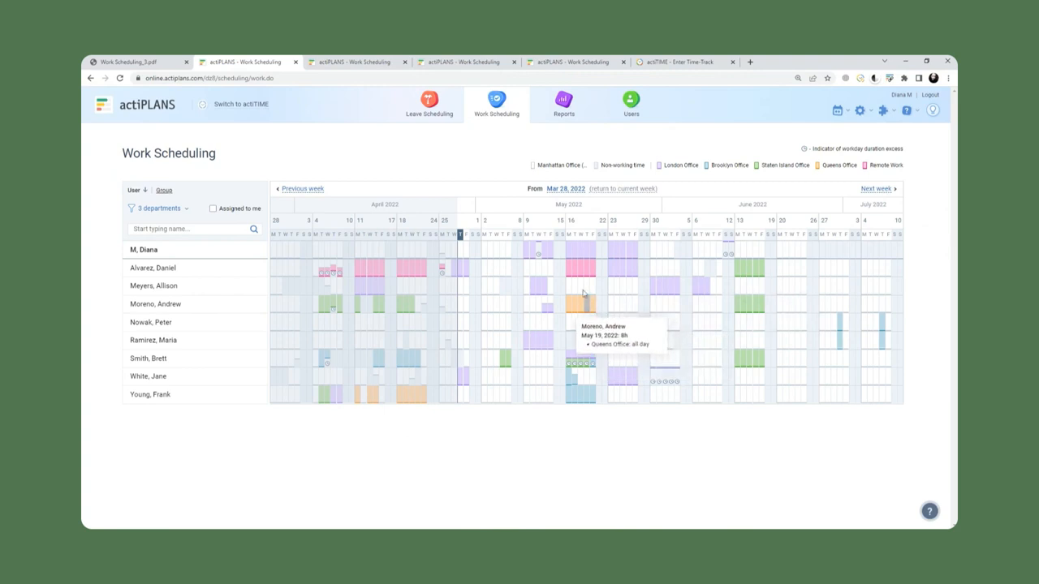
mouse_move(577, 268)
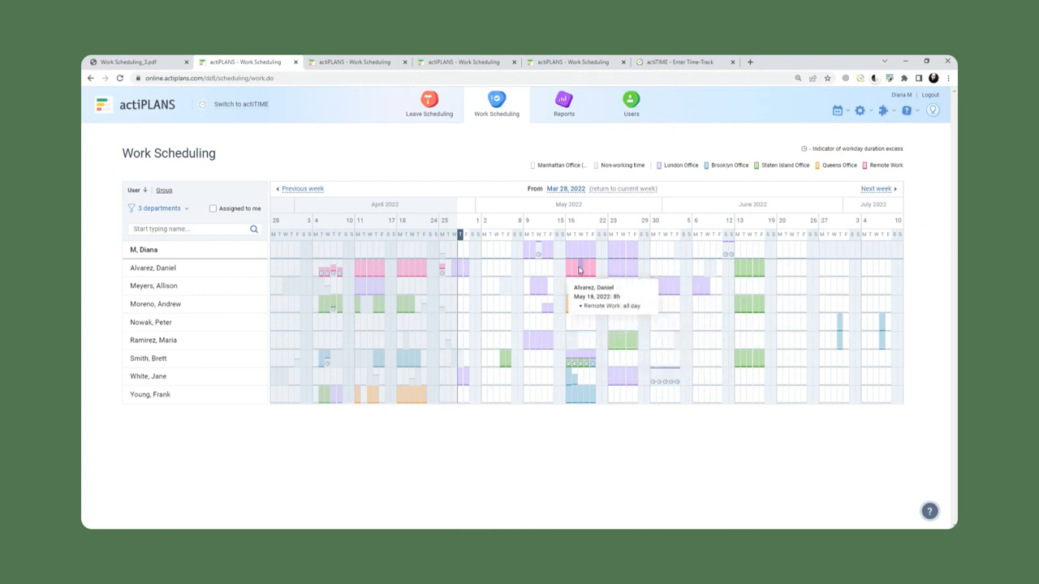
mouse_move(575, 269)
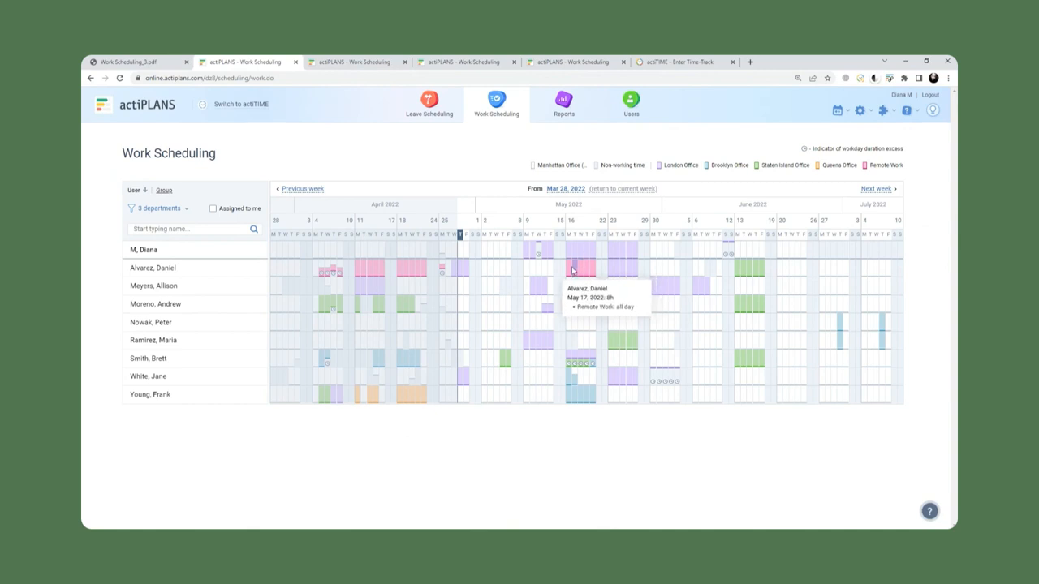
mouse_move(647, 308)
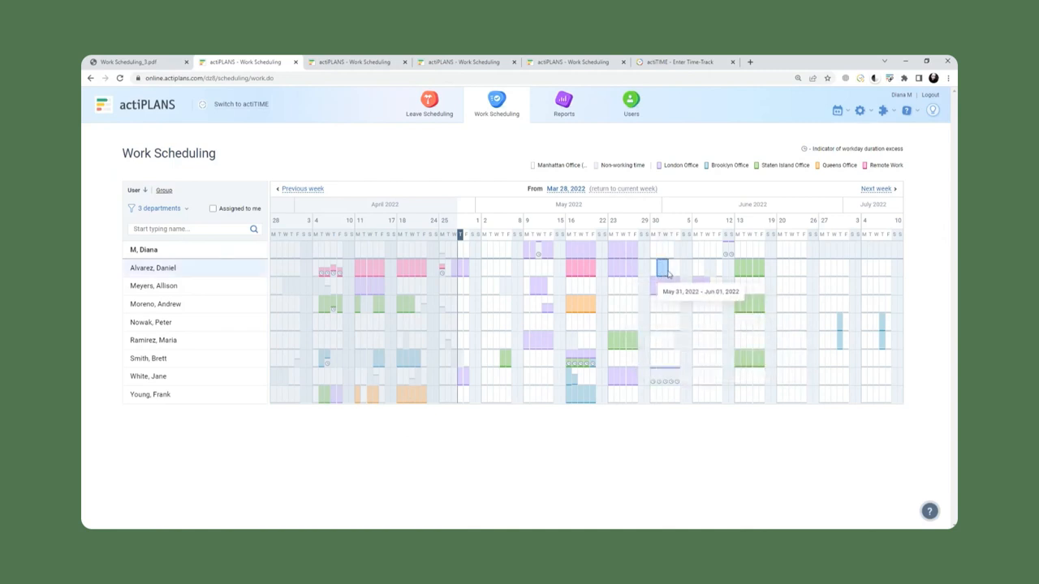
Show the Work Locations report for April–June 2022, time per office and remote work per user.
left_click(664, 268)
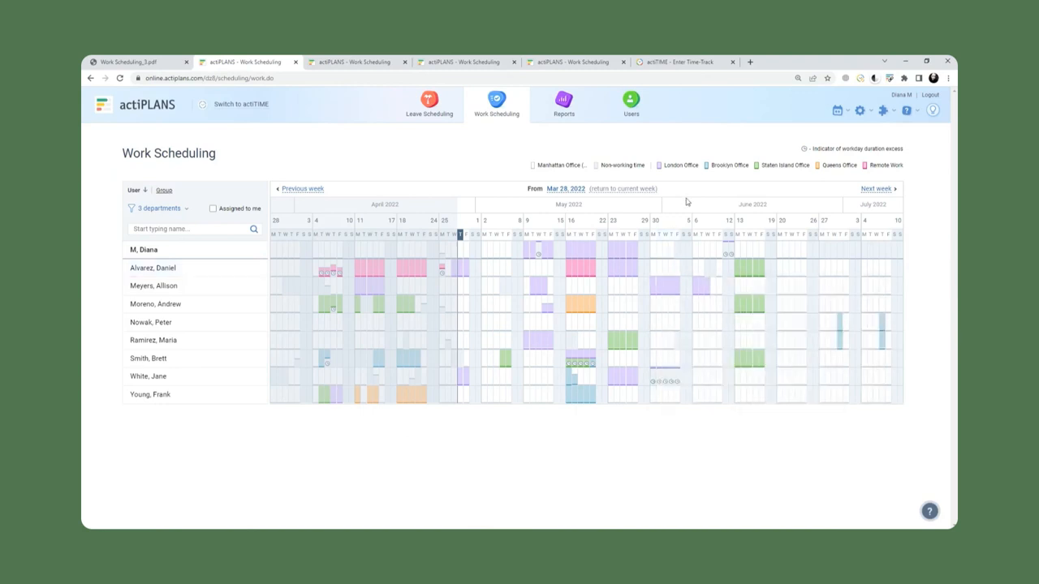
mouse_move(657, 296)
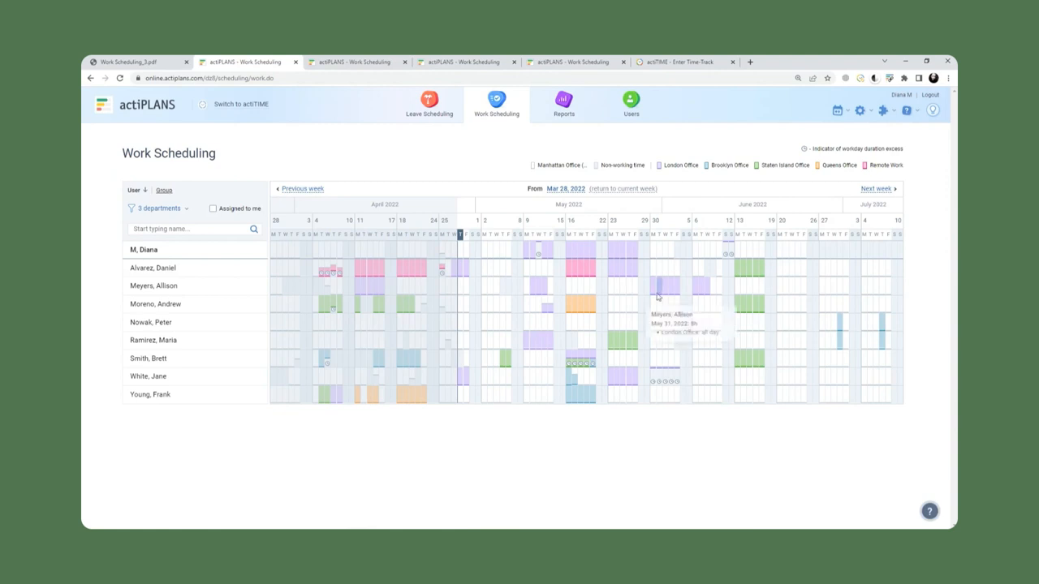
mouse_move(568, 286)
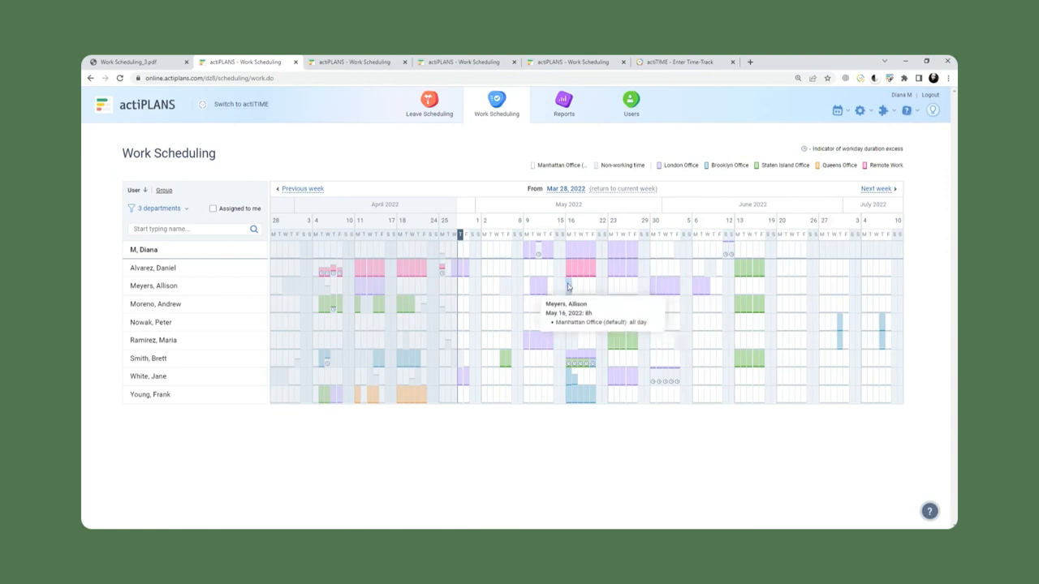
mouse_move(526, 281)
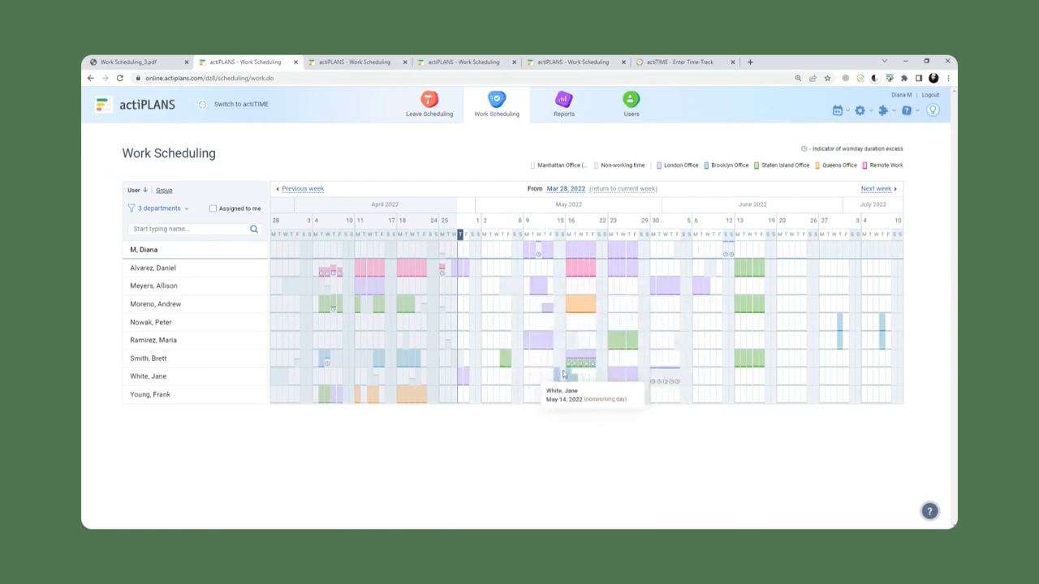
mouse_move(630, 379)
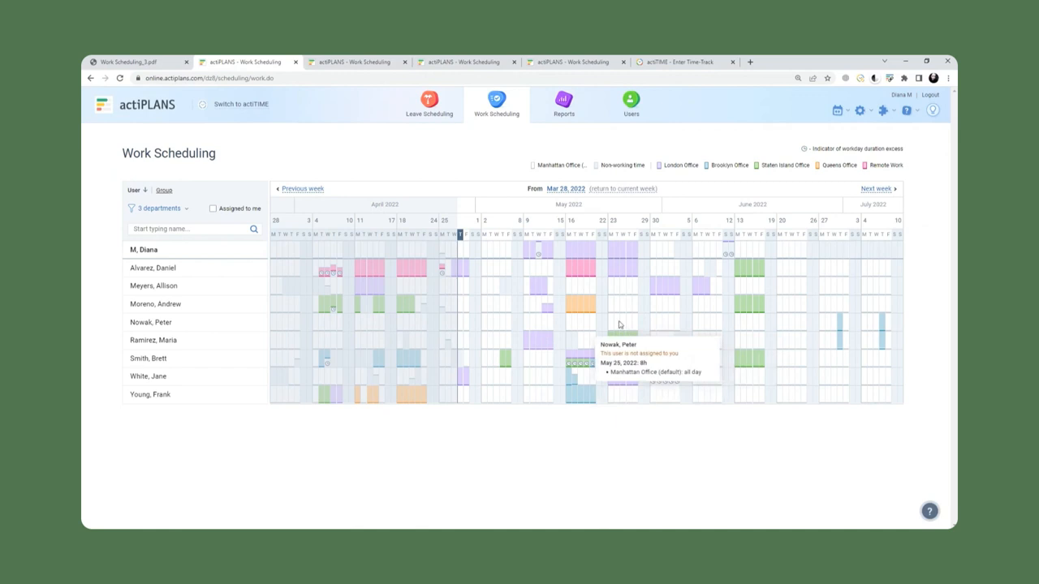
mouse_move(516, 288)
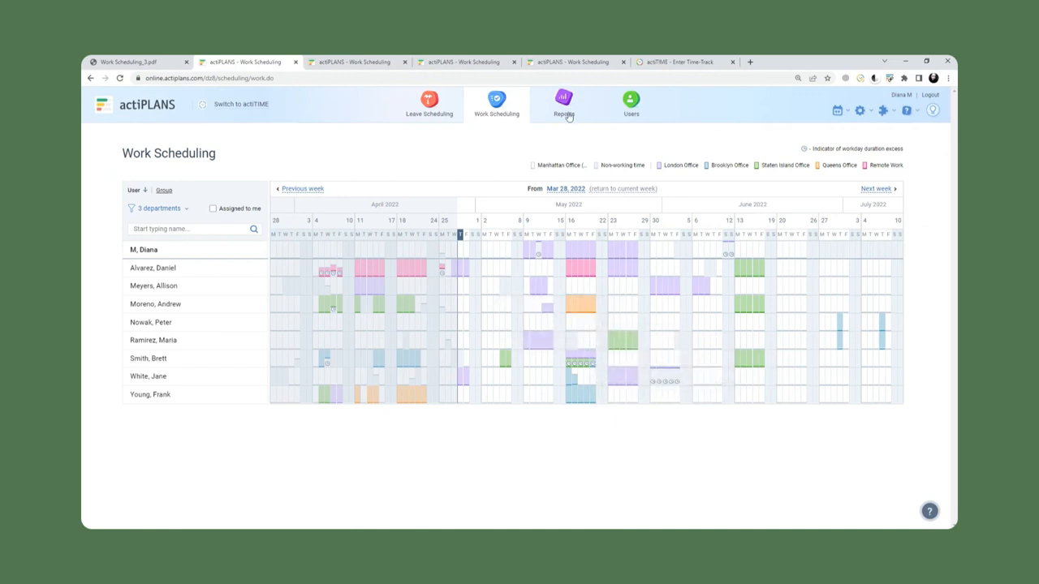
left_click(563, 104)
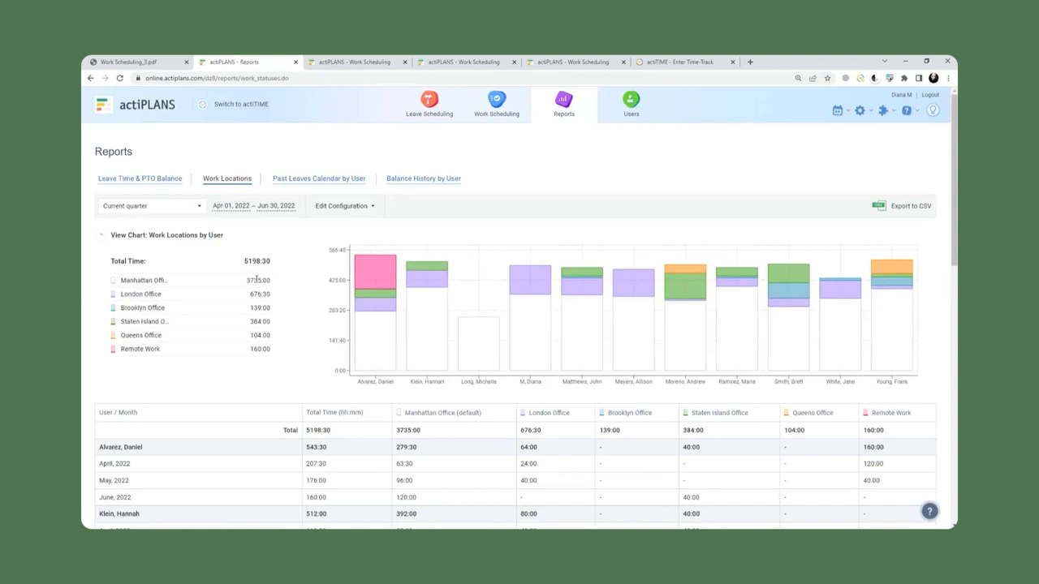
mouse_move(262, 406)
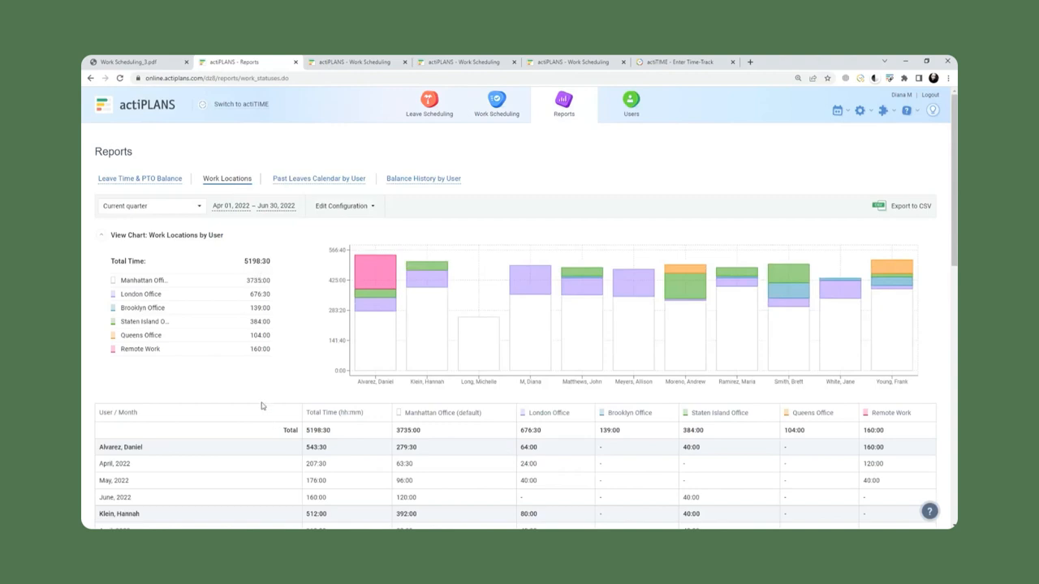
mouse_move(252, 403)
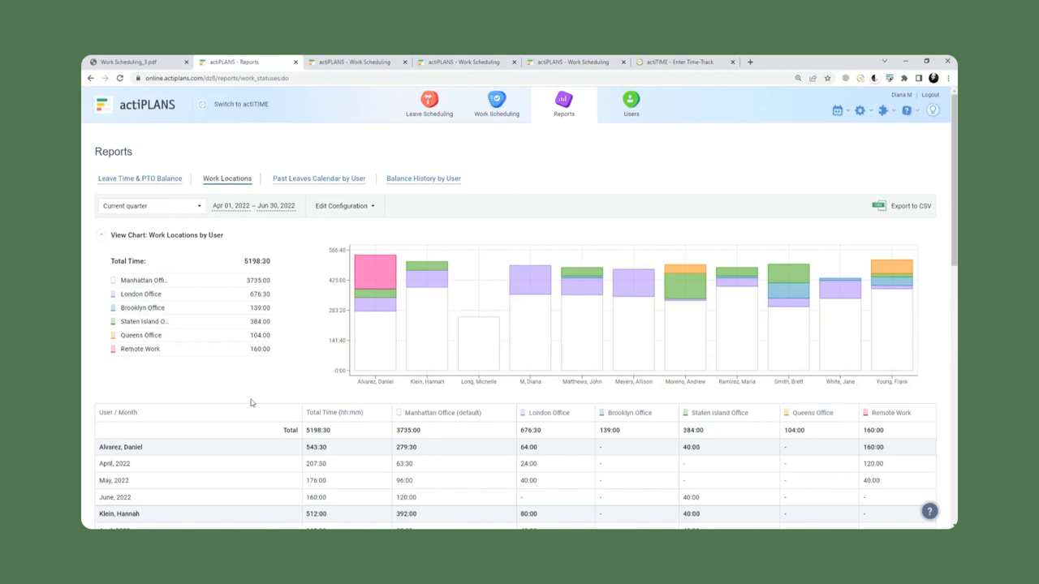
mouse_move(646, 435)
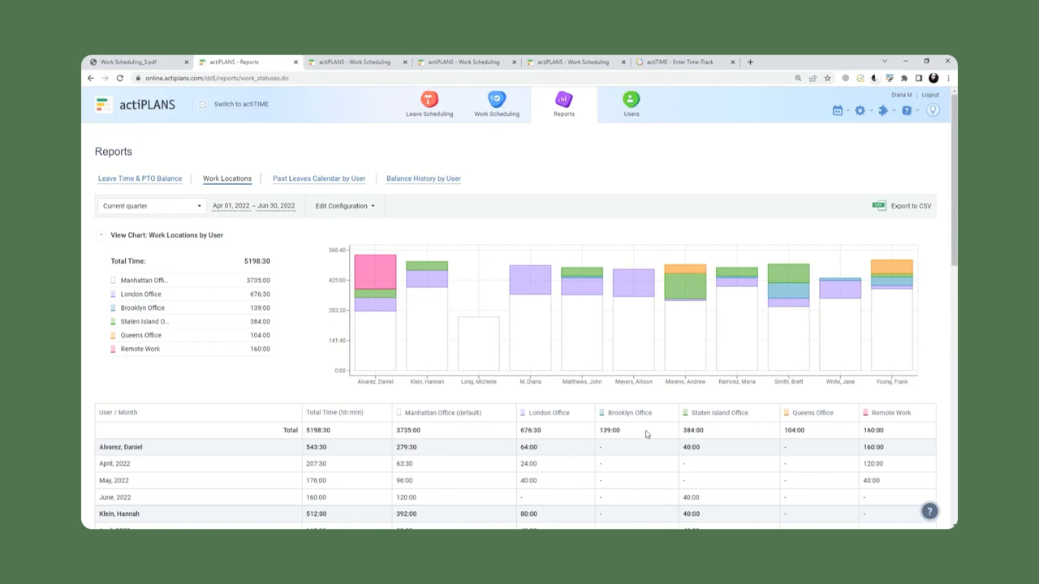
mouse_move(133, 455)
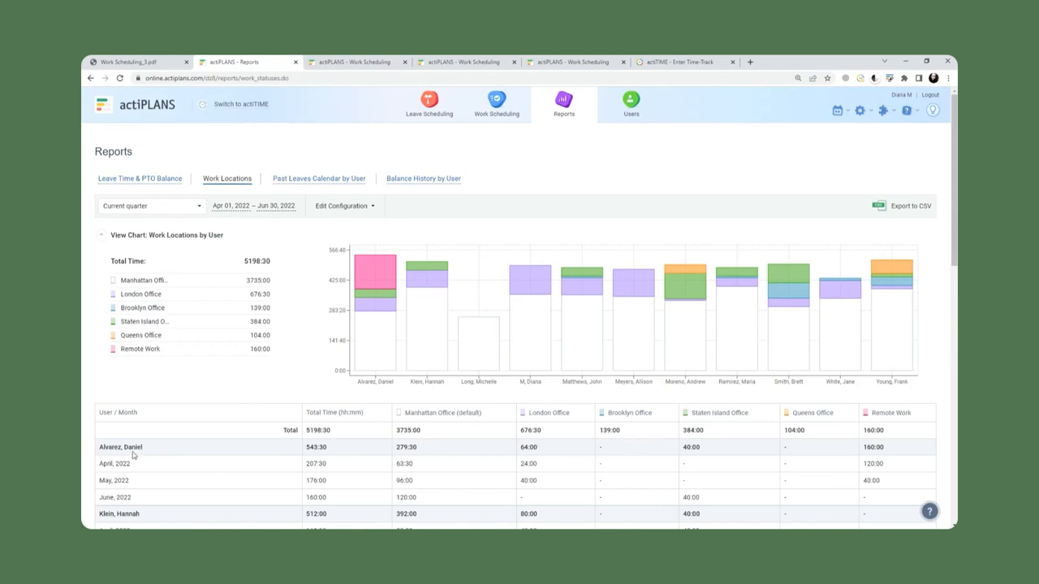
scroll("down", 3)
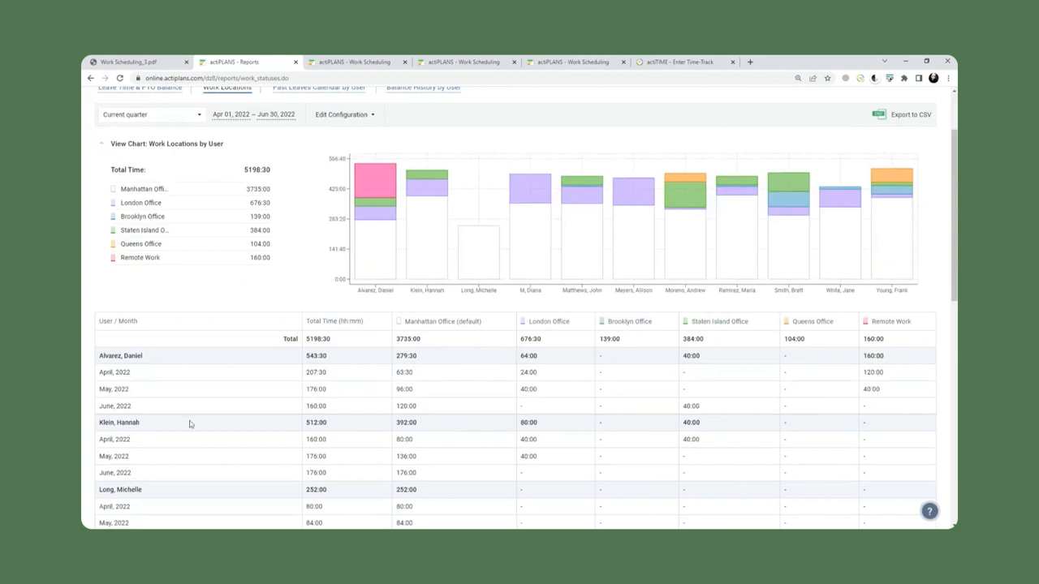
mouse_move(483, 377)
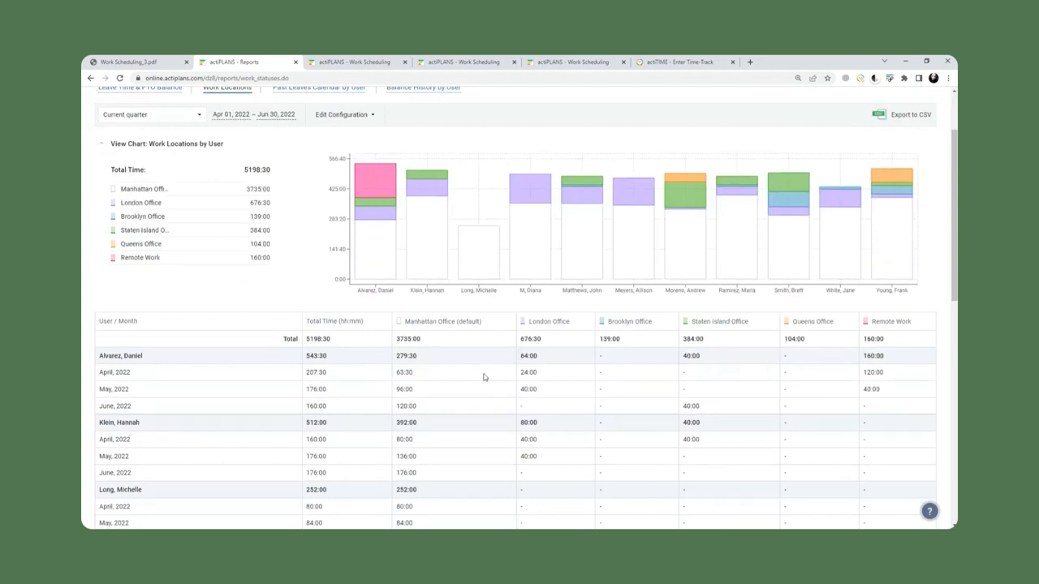
mouse_move(474, 359)
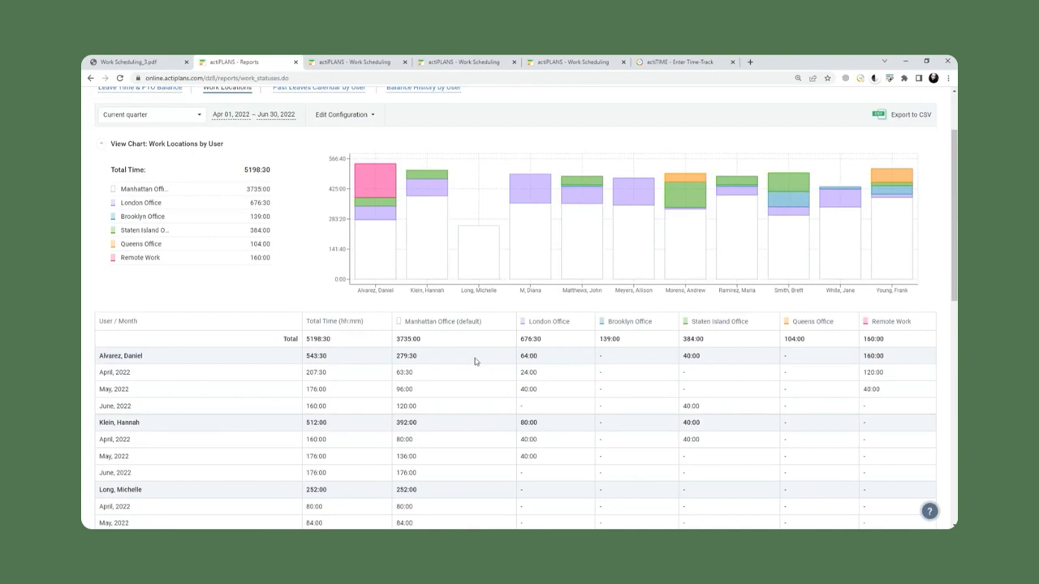
mouse_move(471, 364)
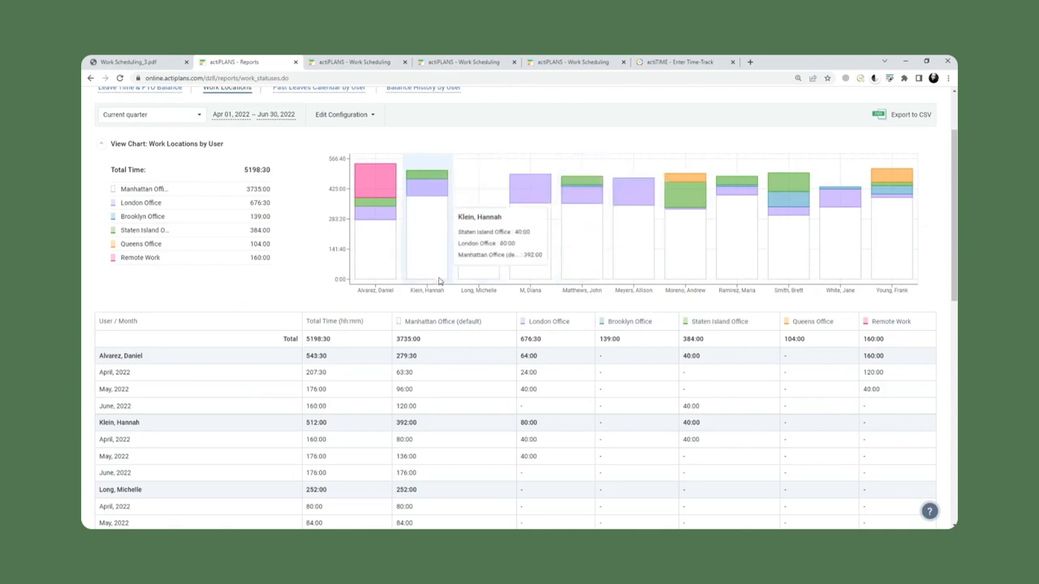
mouse_move(318, 309)
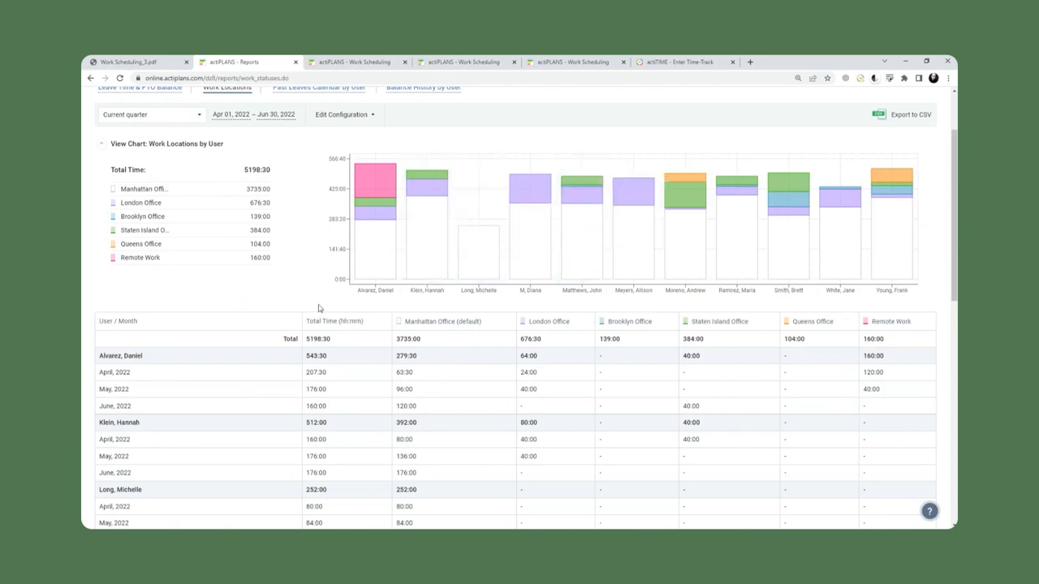